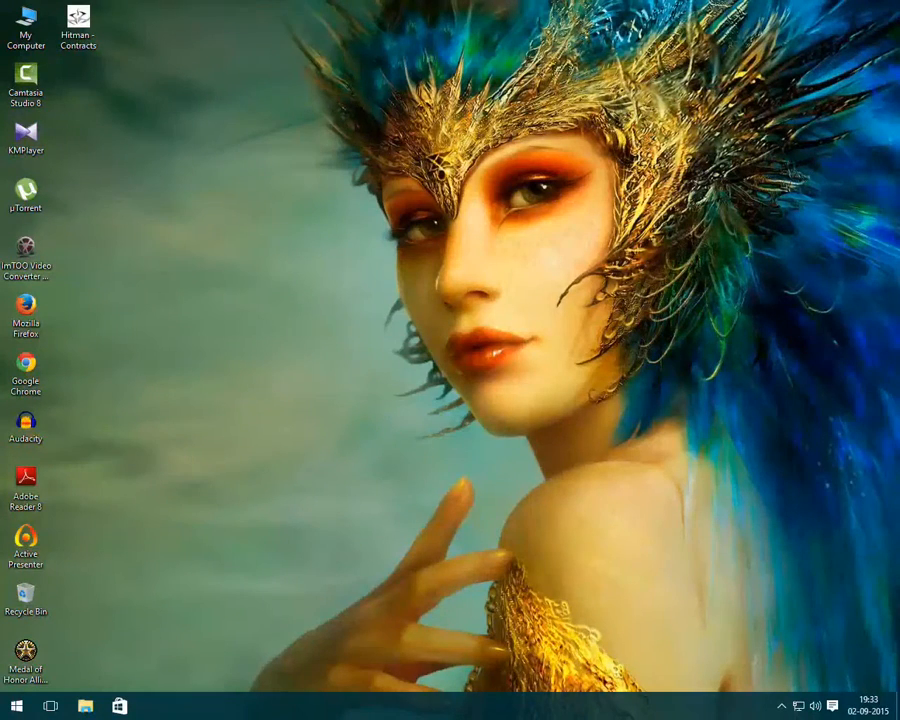
- Search Windows for 'powershell' to find Windows PowerShell ISE
{"action": "left_click", "coordinate": [13, 706]}
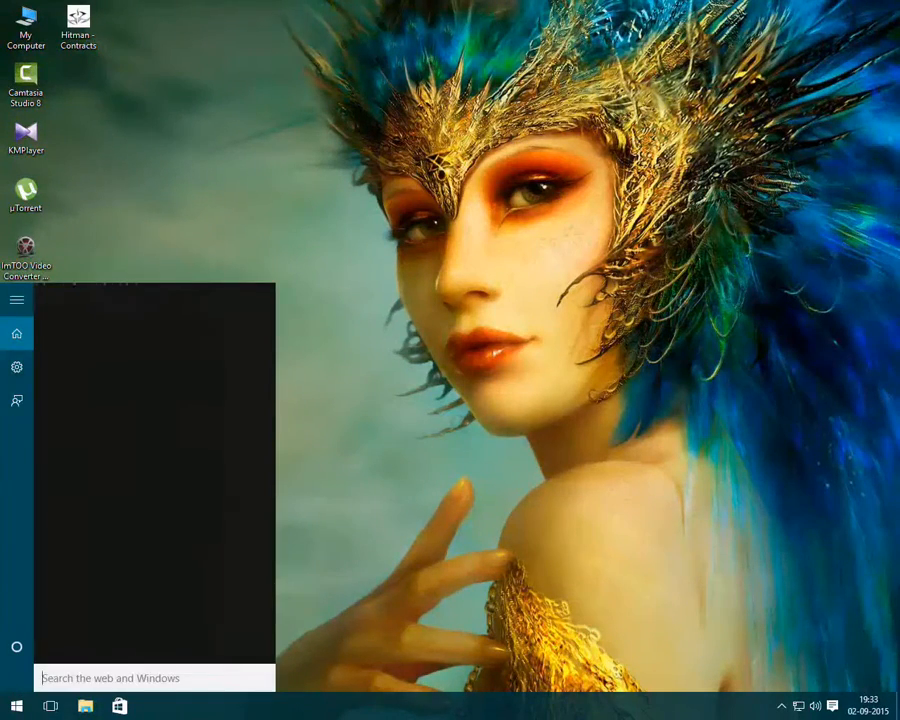
{"action": "type", "text": "powershe"}
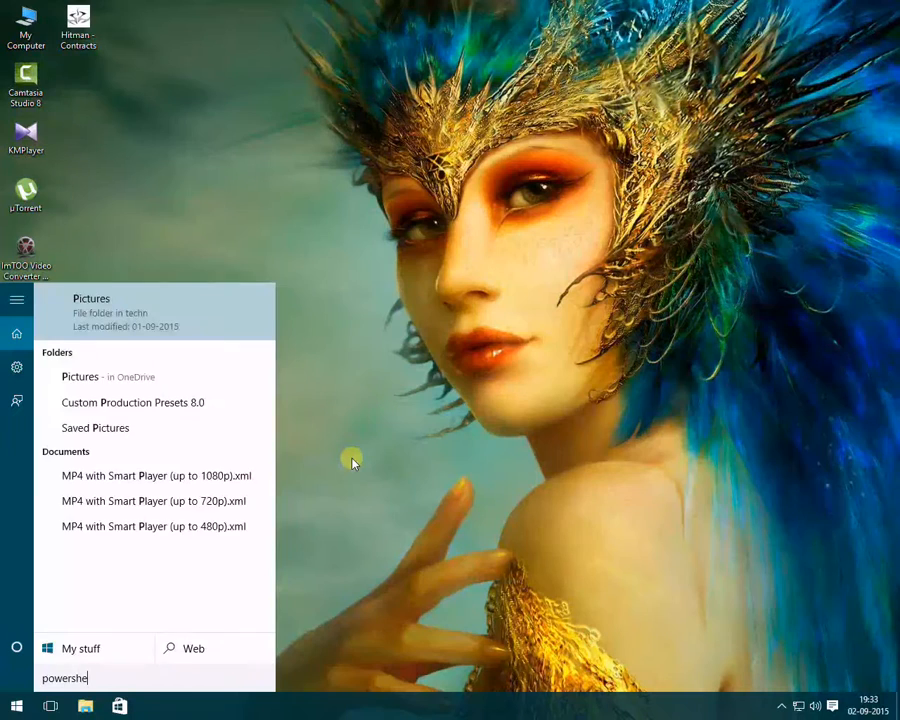
{"action": "type", "text": "ll"}
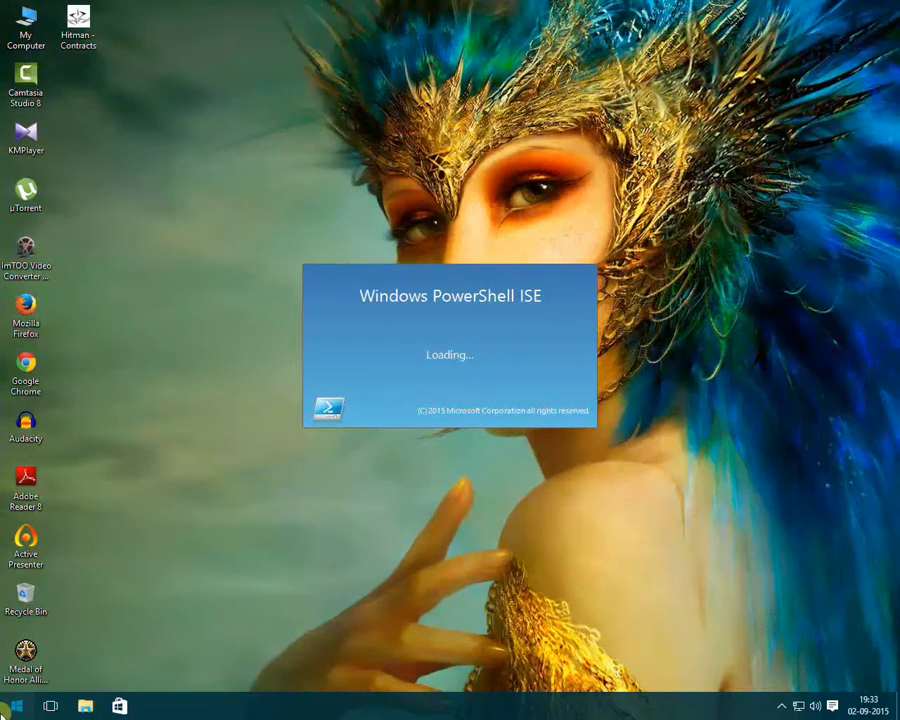
{"action": "left_click", "coordinate": [17, 707]}
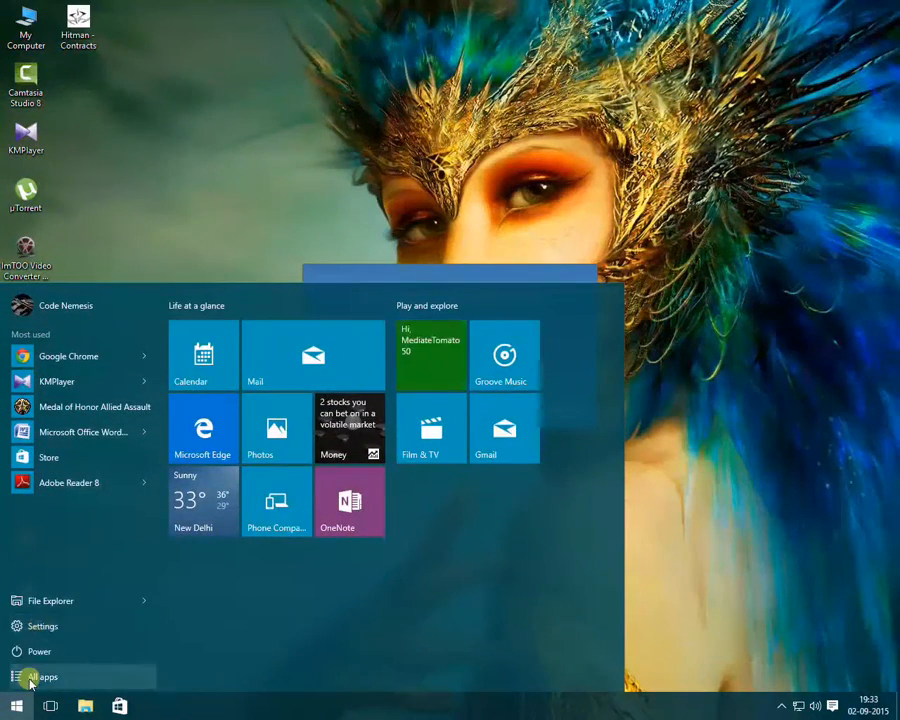
{"action": "left_click", "coordinate": [44, 677]}
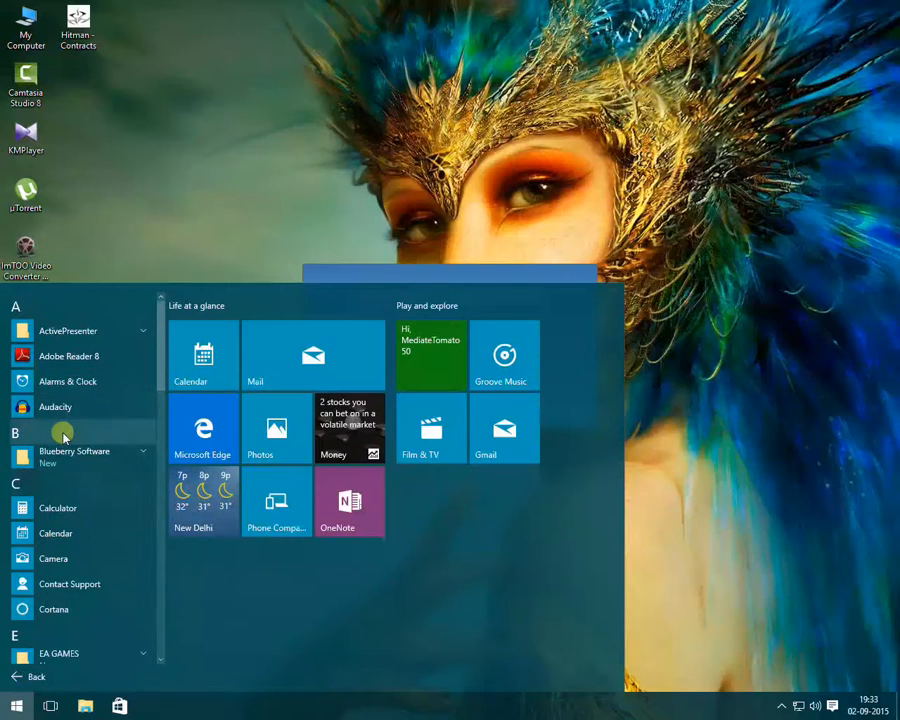
{"action": "mouse_move", "coordinate": [68, 381]}
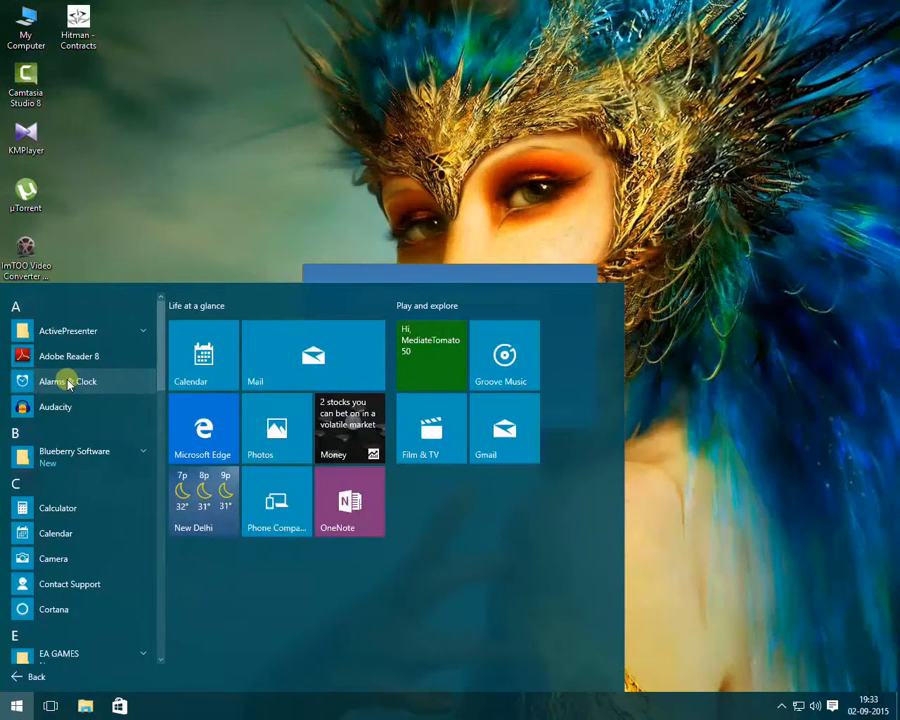
{"action": "right_click", "coordinate": [67, 381]}
{"action": "type", "text": "f"}
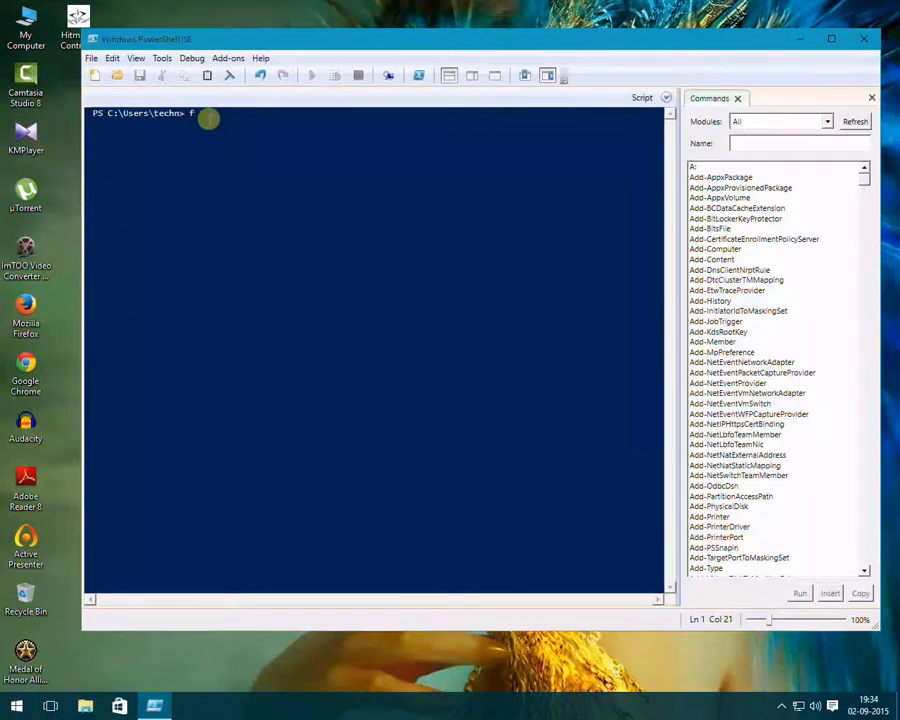
- Run Get-AppxPackage *windowsalarms* | Remove-AppxPackage in the ISE console
{"action": "key", "text": "Backspace"}
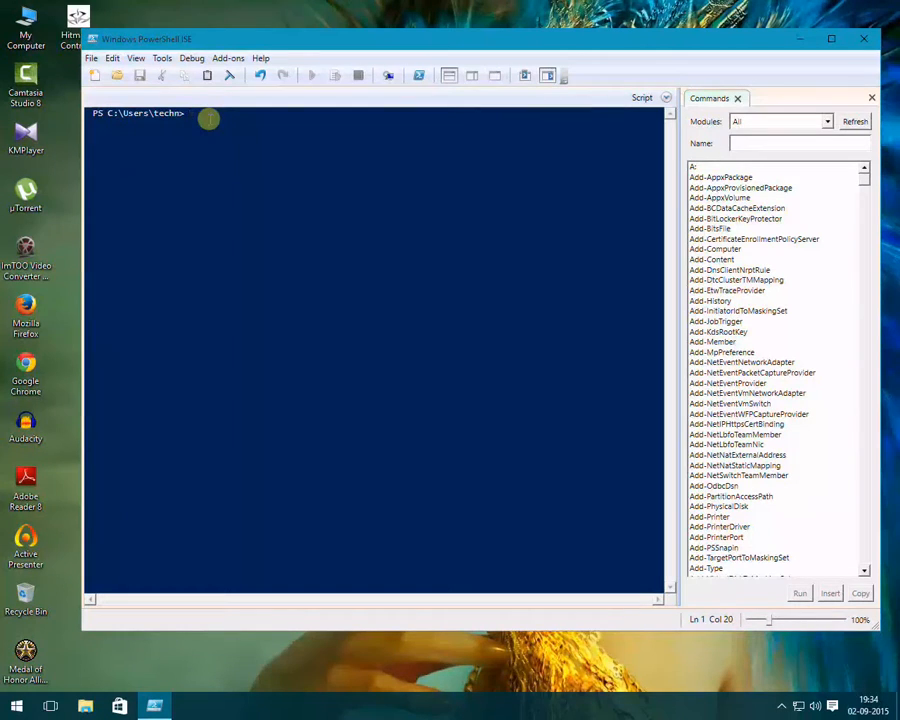
{"action": "type", "text": "Get-"}
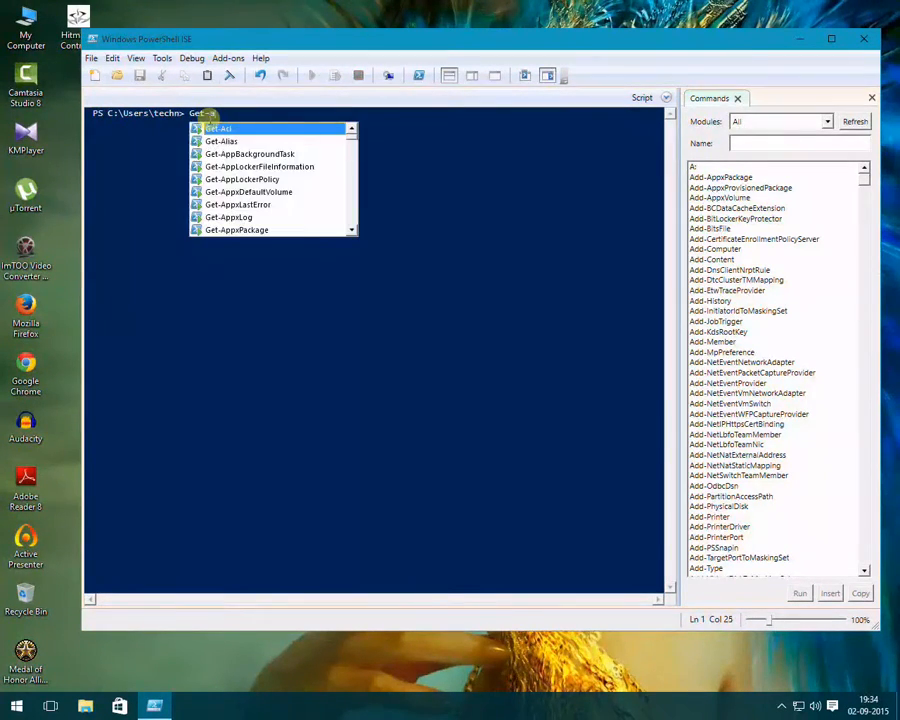
{"action": "type", "text": "ppxPackage *"}
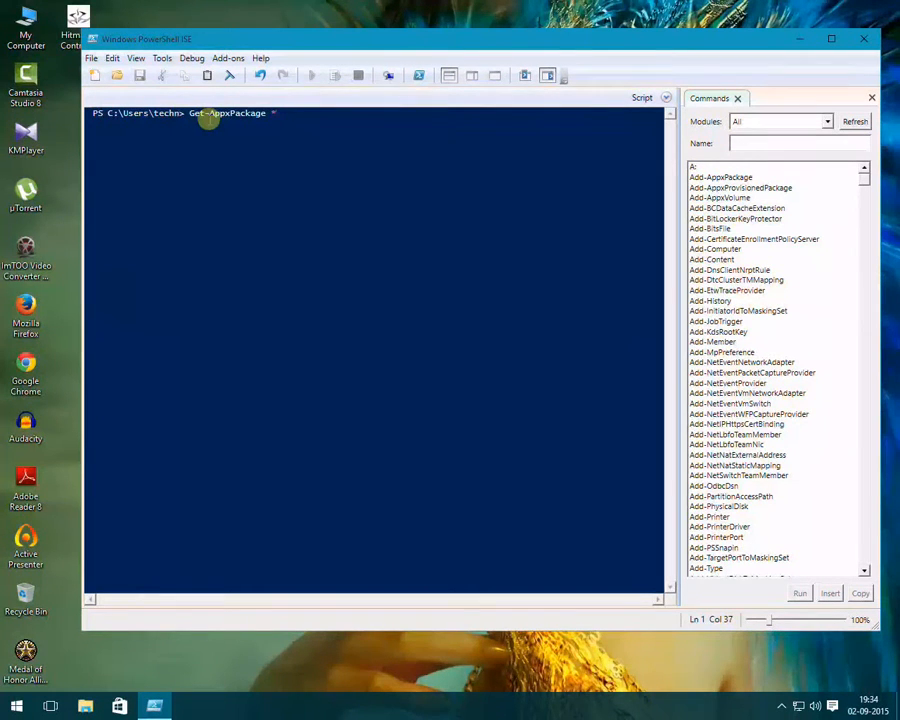
{"action": "type", "text": "\"wind"}
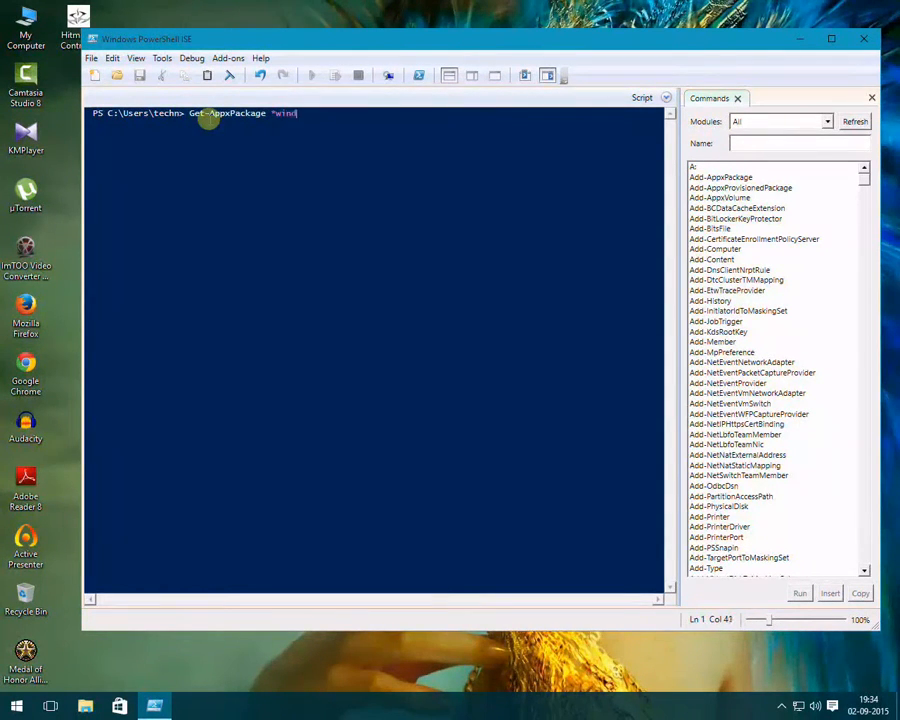
{"action": "type", "text": "owsalar"}
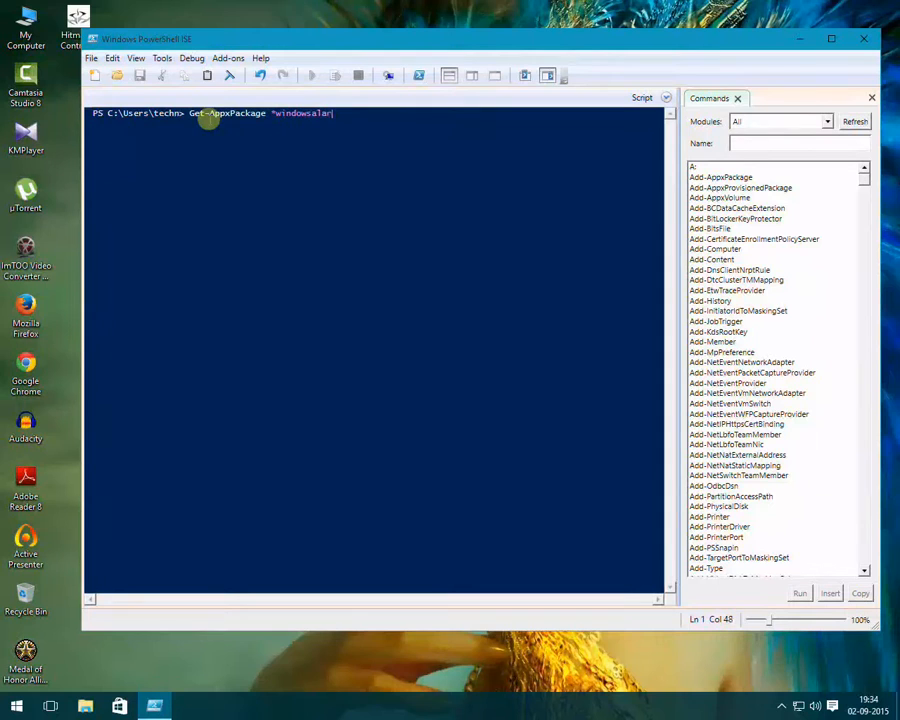
{"action": "type", "text": "ms*"}
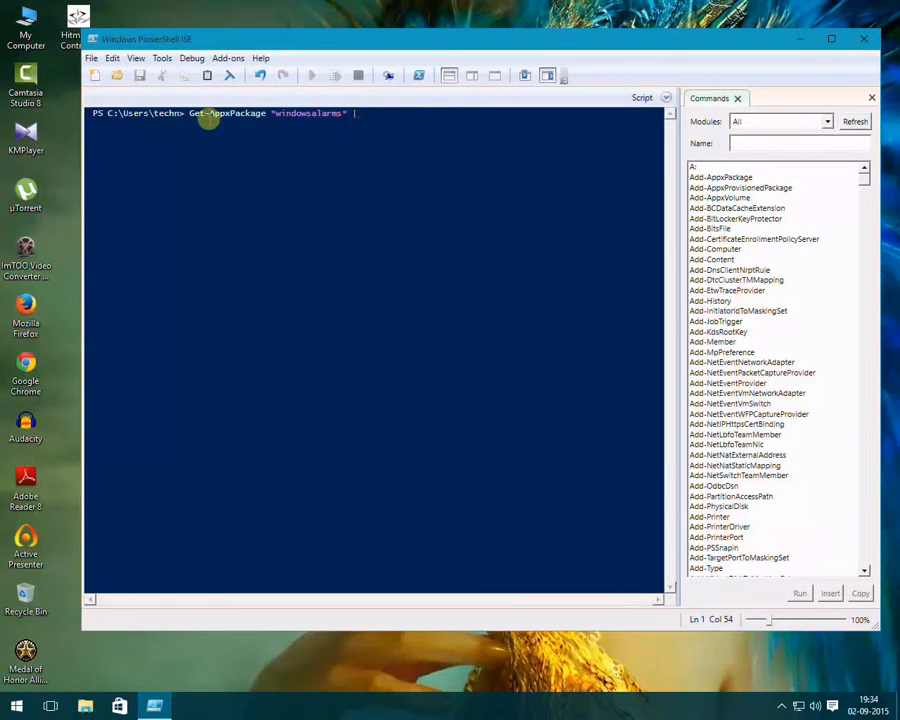
{"action": "type", "text": "| Remove"}
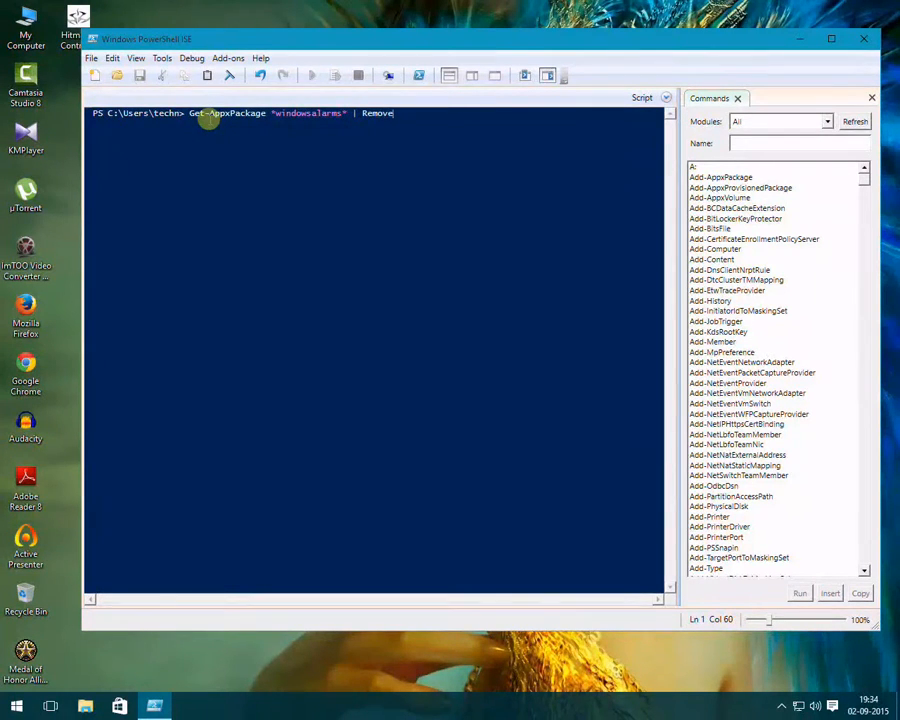
{"action": "type", "text": "="}
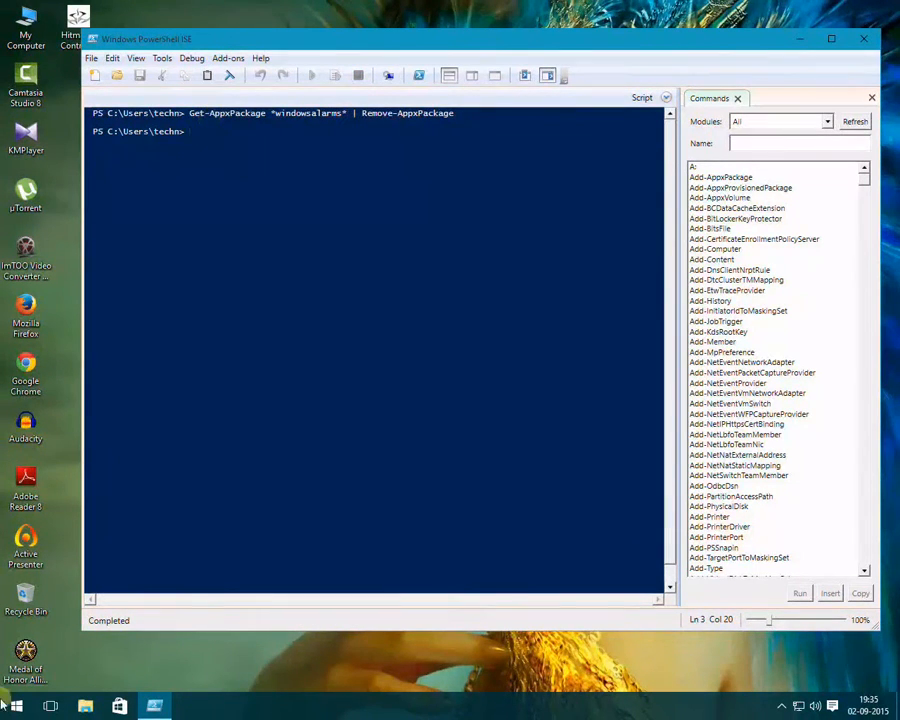
{"action": "left_click", "coordinate": [14, 706]}
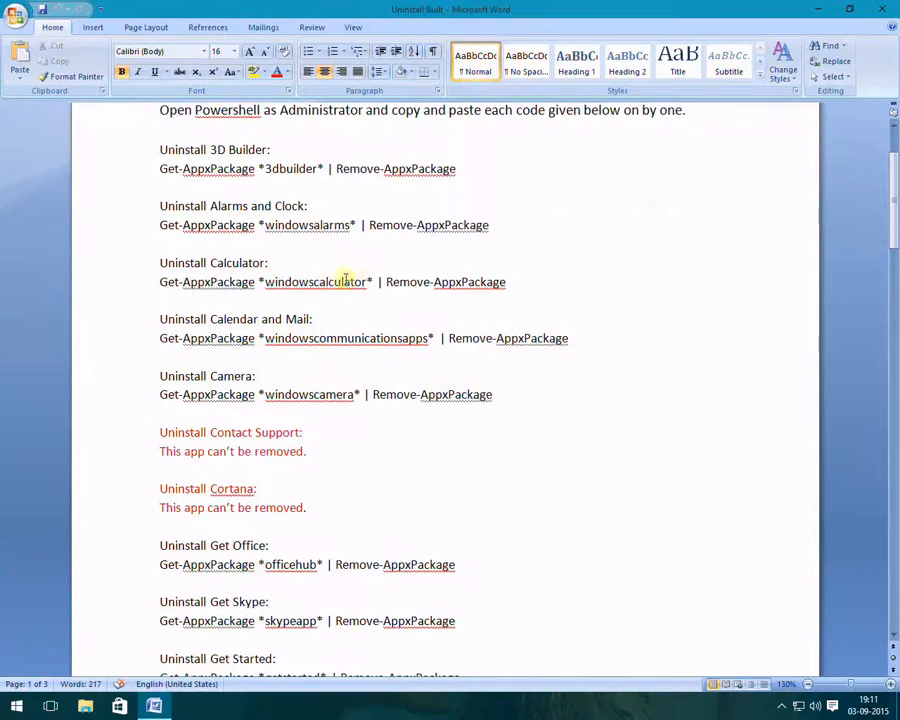
{"action": "scroll", "scroll_direction": "down", "scroll_amount": 3}
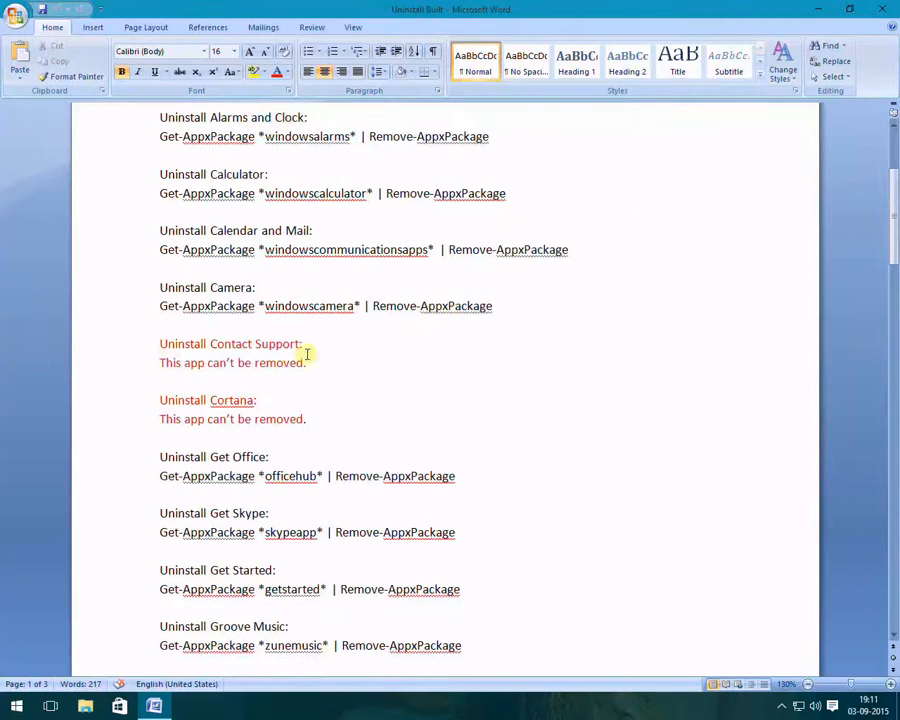
{"action": "scroll", "scroll_direction": "down", "scroll_amount": 3}
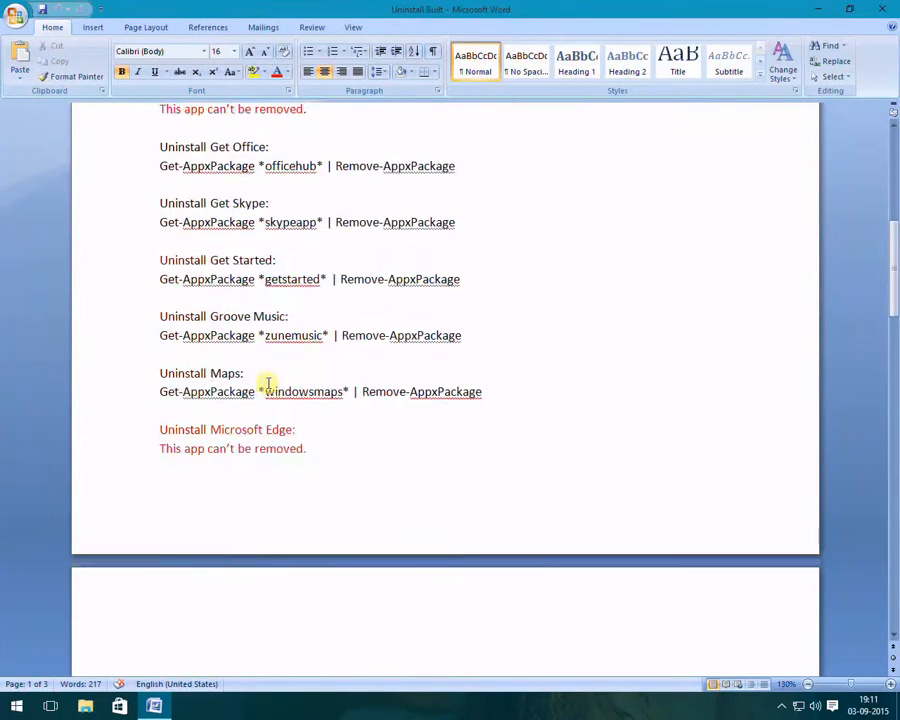
{"action": "scroll", "scroll_direction": "down", "scroll_amount": 3}
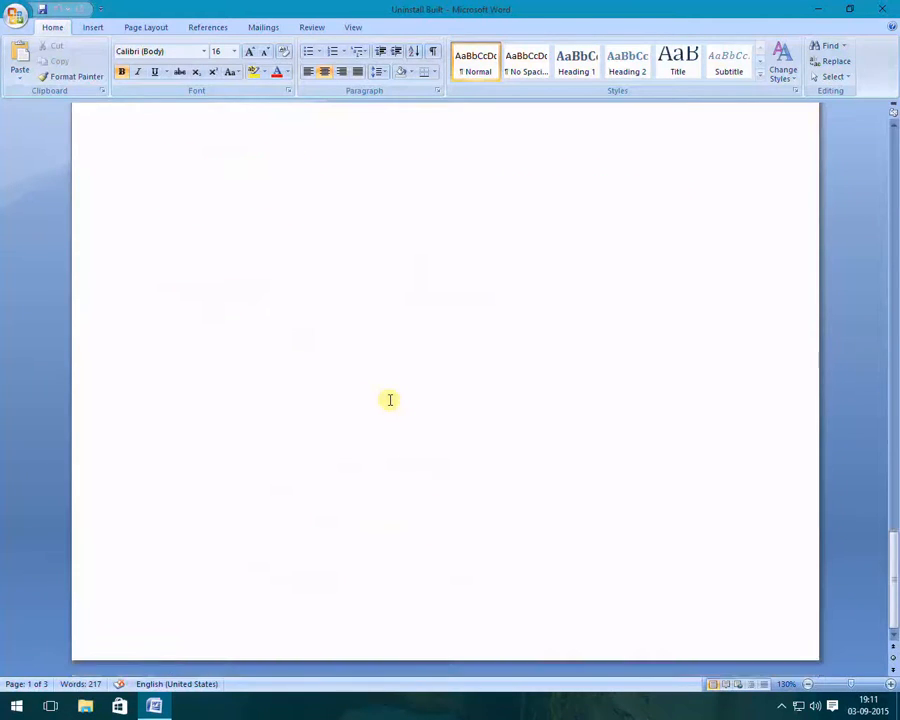